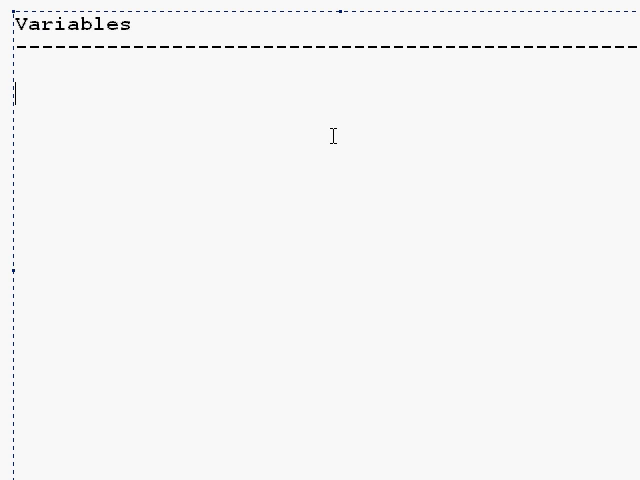
# Step: Finish the title as 'Variables and Equations' and move below the dashed rule
pyautogui.write('and Equ')
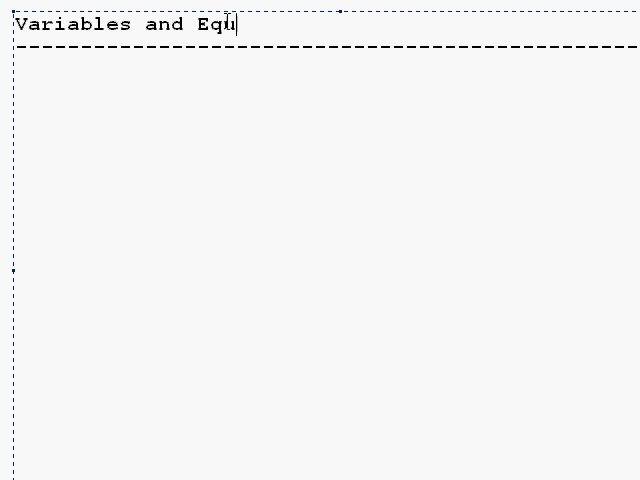
pyautogui.write('ations')
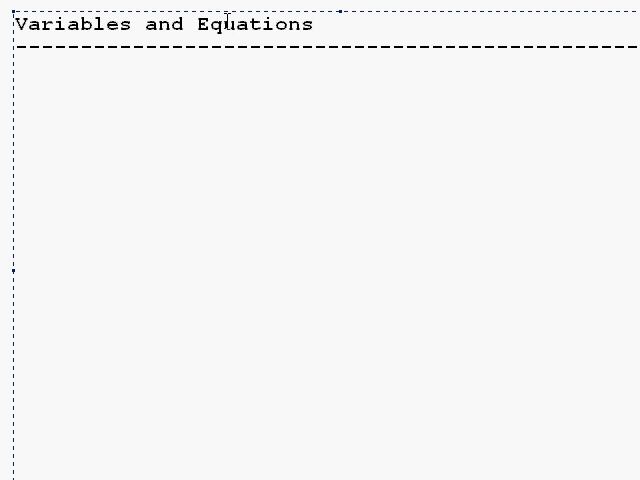
pyautogui.click(14, 90)
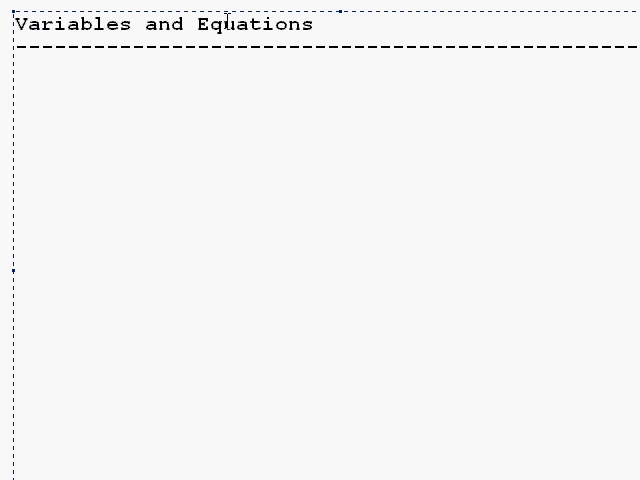
# Step: Write '4 + 7 = 11' followed by the sentence 'Four plus seven equals eleven.'
pyautogui.write('4')
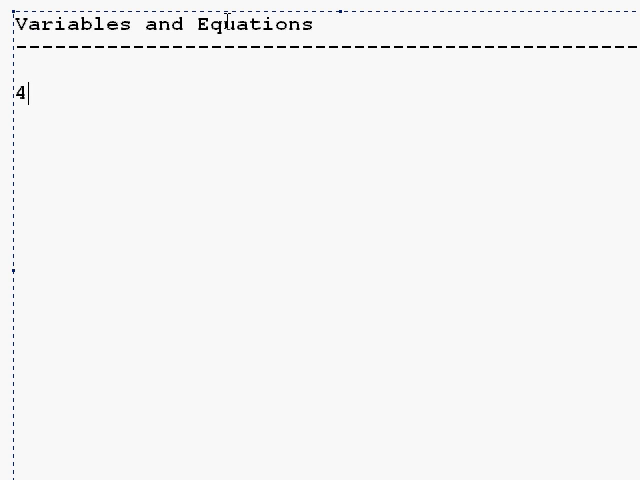
pyautogui.write('+ 7 = 11')
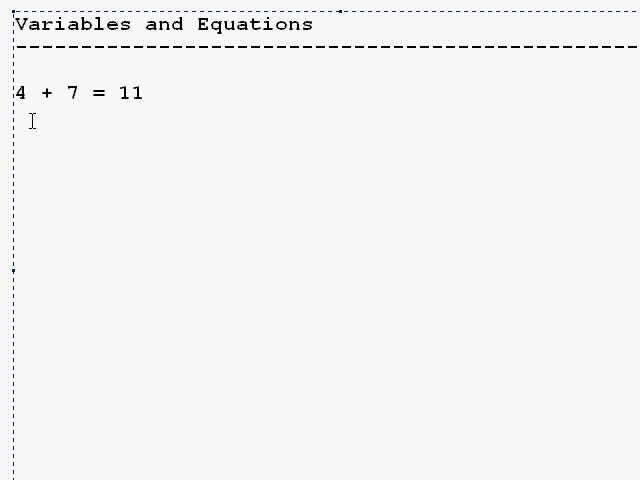
pyautogui.moveTo(438, 148)
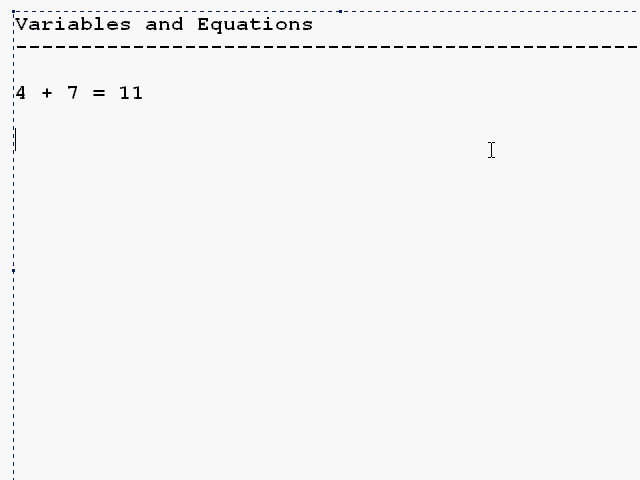
pyautogui.write('Four plus se')
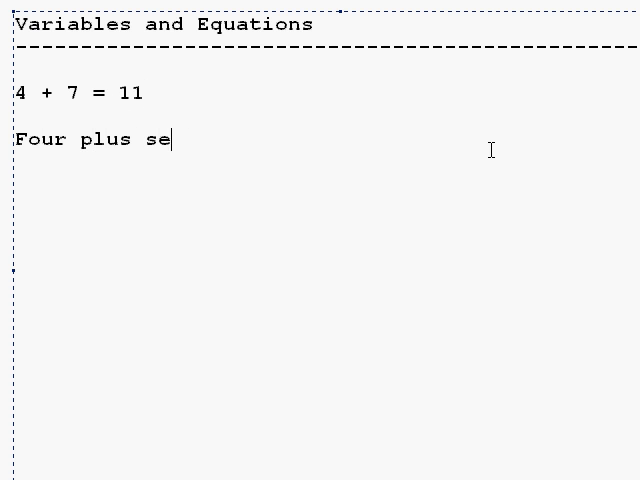
pyautogui.write('ven equals 11')
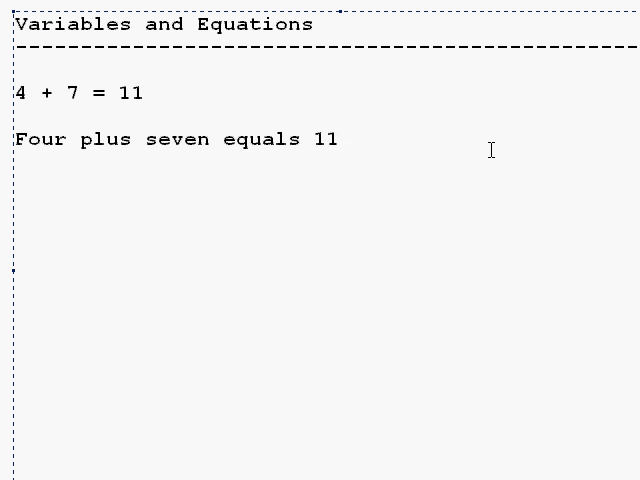
pyautogui.write('eleven.')
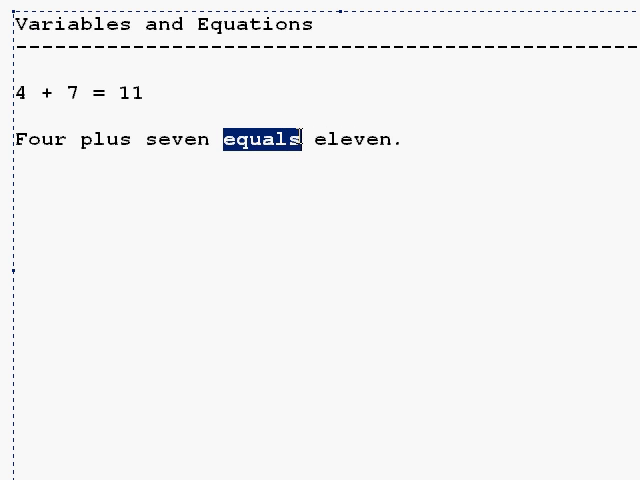
pyautogui.moveTo(608, 258)
pyautogui.write('8')
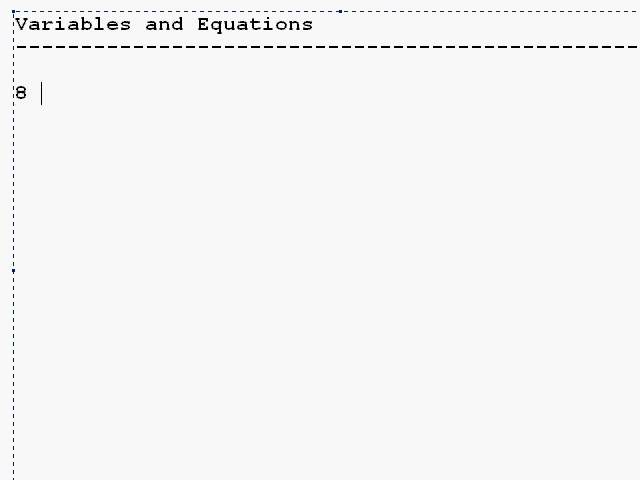
# Step: Write '8 * 2 > 10' with the reading 'Eight times two is greater than ten.'
pyautogui.write('* 2')
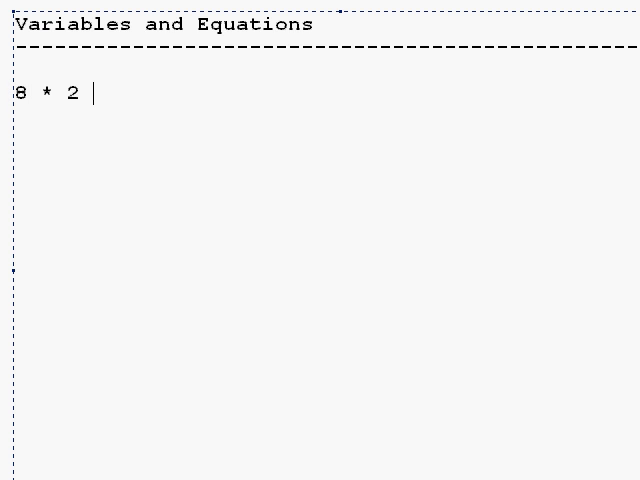
pyautogui.write('> 10')
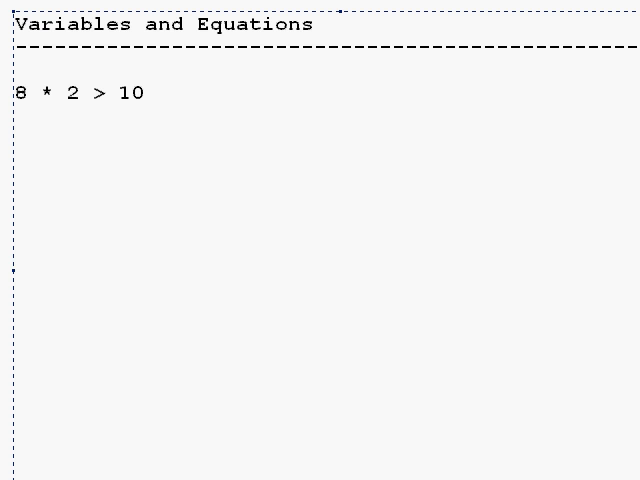
pyautogui.write('Eight times two is g')
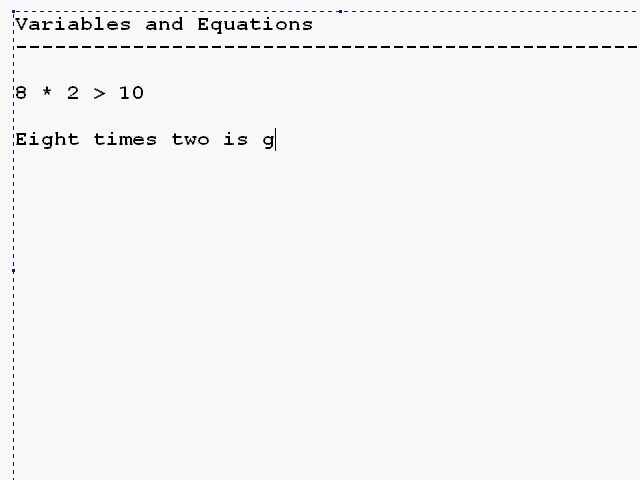
pyautogui.write('reater than ten.')
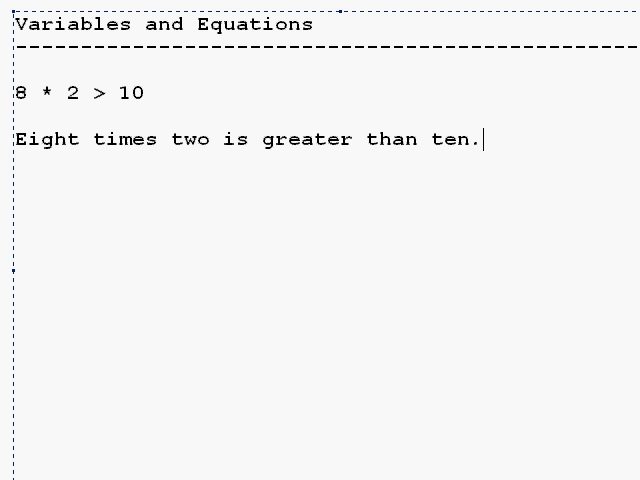
# Step: Draft 'The product of eight and two...' reading, then select everything below the title for removal
pyautogui.write('The produ')
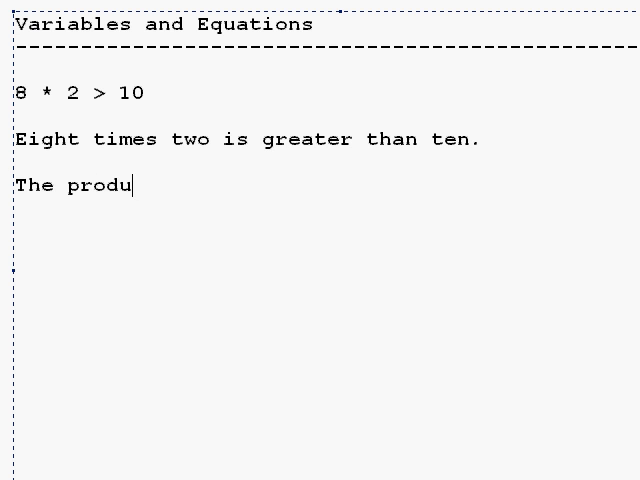
pyautogui.write('ct of eight and two is greater th')
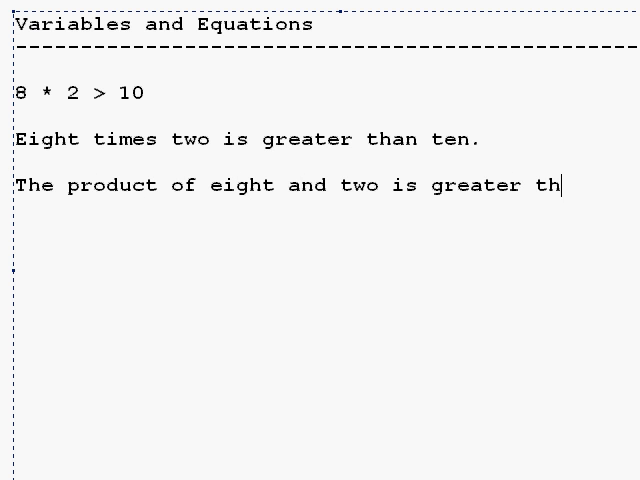
pyautogui.write('an ten')
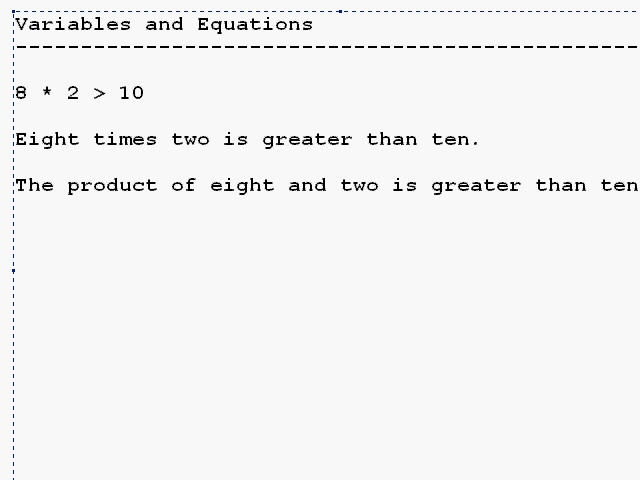
pyautogui.tripleClick(300, 186)
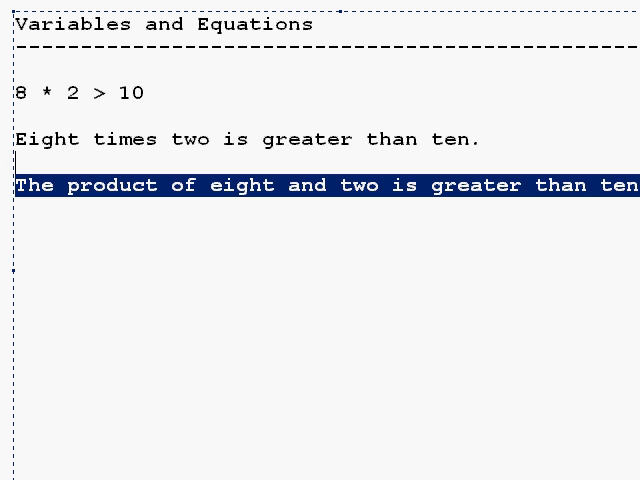
pyautogui.press('Ctrl+a')
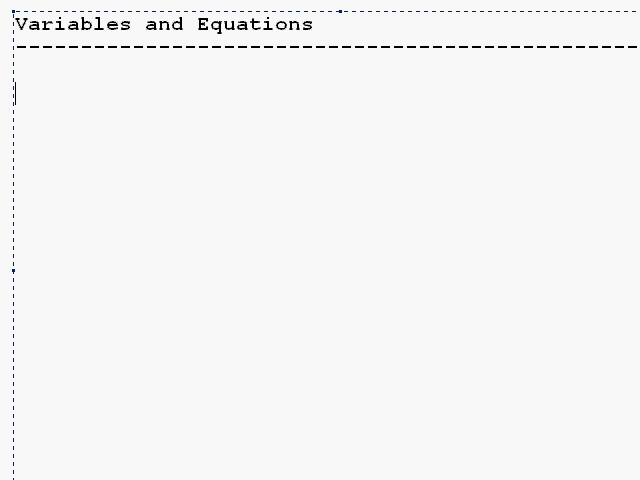
# Step: List the grocery prices: Milk $5, Chips $3, Beef $6
pyautogui.write('Milk - $5')
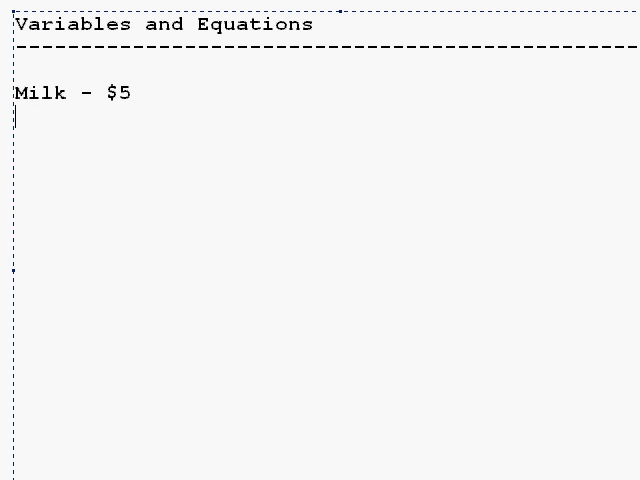
pyautogui.write('Chips')
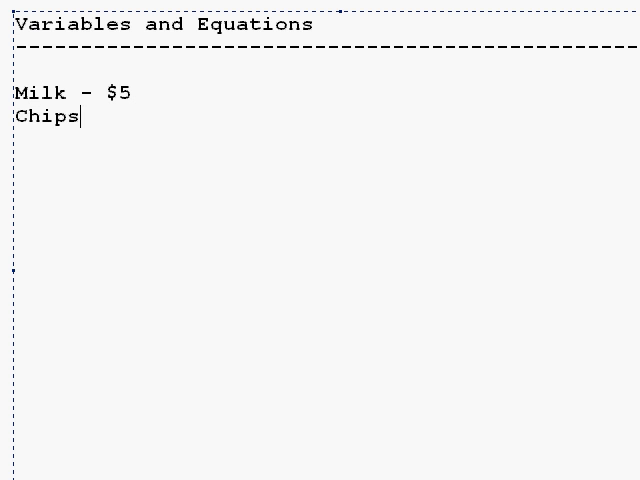
pyautogui.write('- $3')
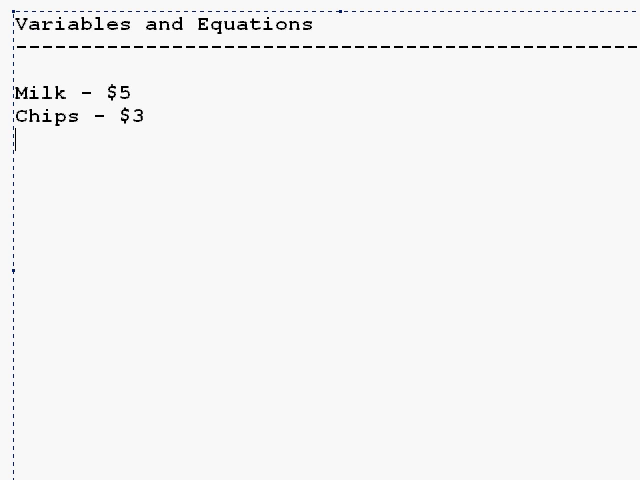
pyautogui.write('Beef - $')
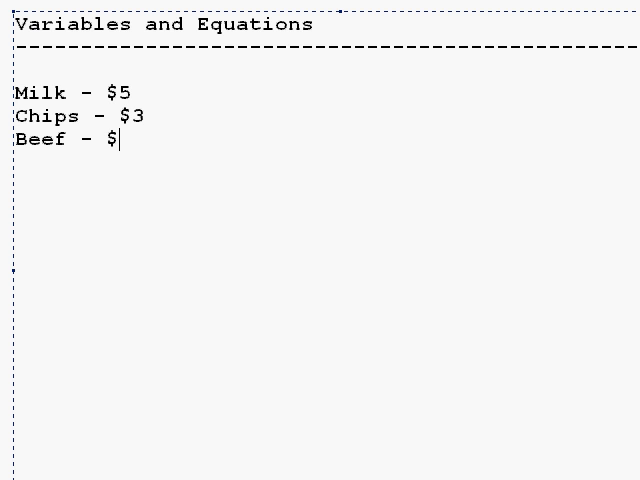
pyautogui.write('6')
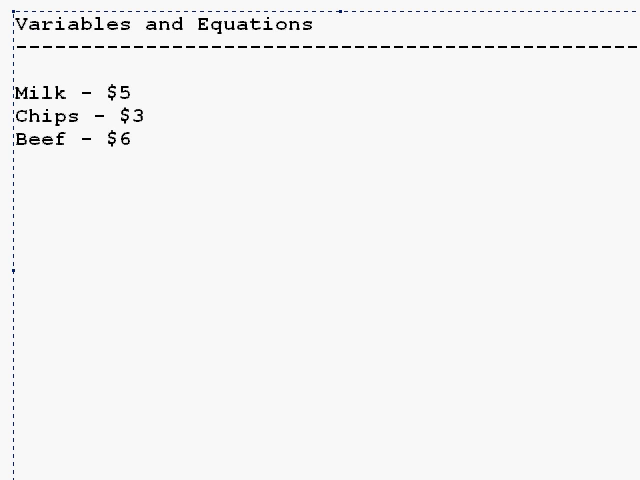
# Step: Write 'Start with $25' and the subtraction 25 - 5 - 3 - 6 = with its result
pyautogui.write('Start')
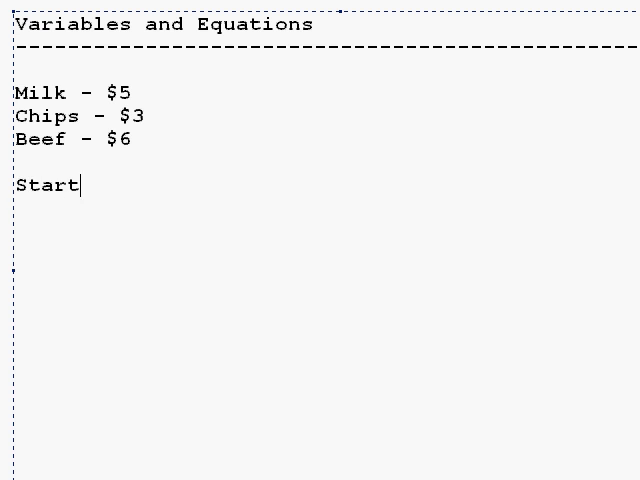
pyautogui.write('with $25')
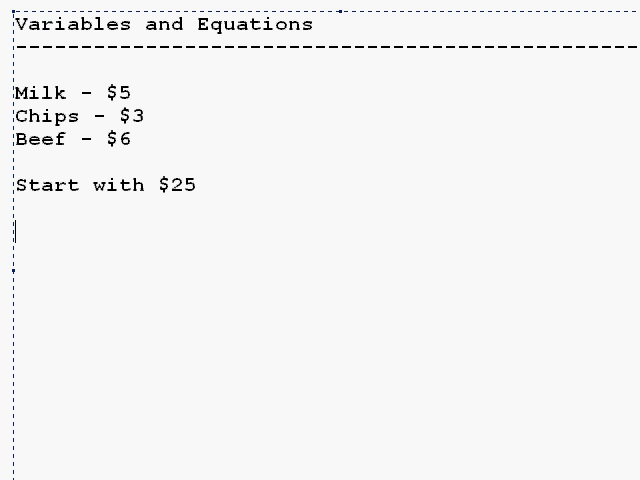
pyautogui.write('25 - 5 -')
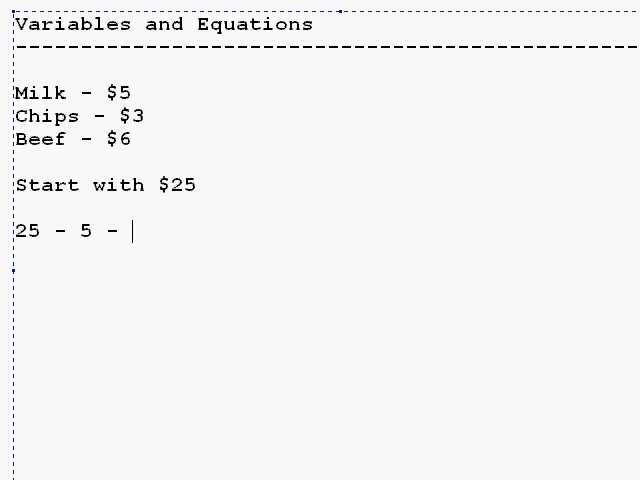
pyautogui.write('3 - 6 =')
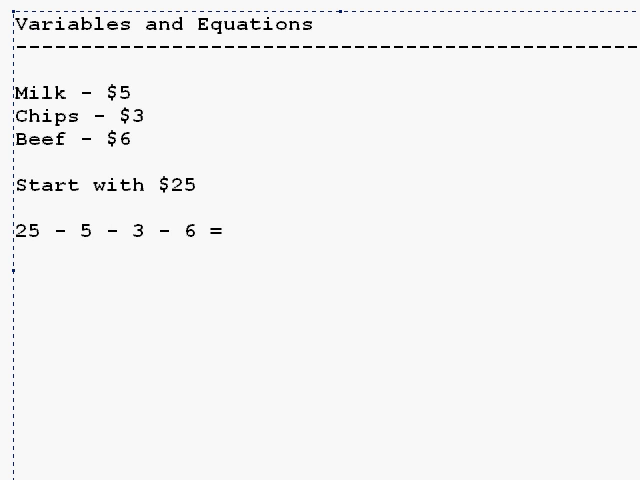
pyautogui.write('1')
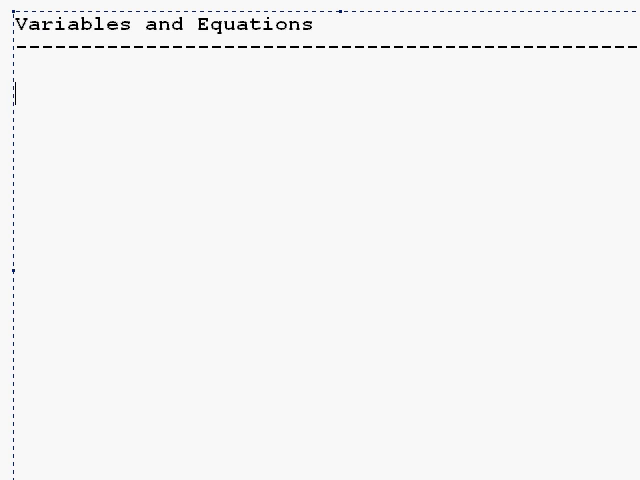
# Step: Write '1 + 2 + 3 + 4 = 10' and '7 + 6 = ?', then select the latter to rewrite it
pyautogui.write('1 + 2 +')
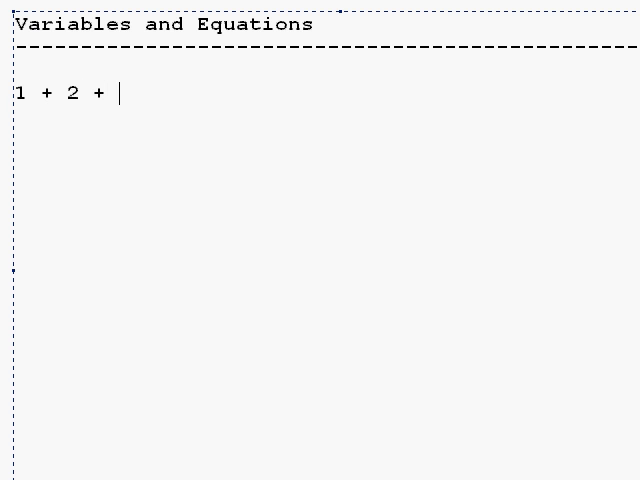
pyautogui.write('3 + 4 = 10')
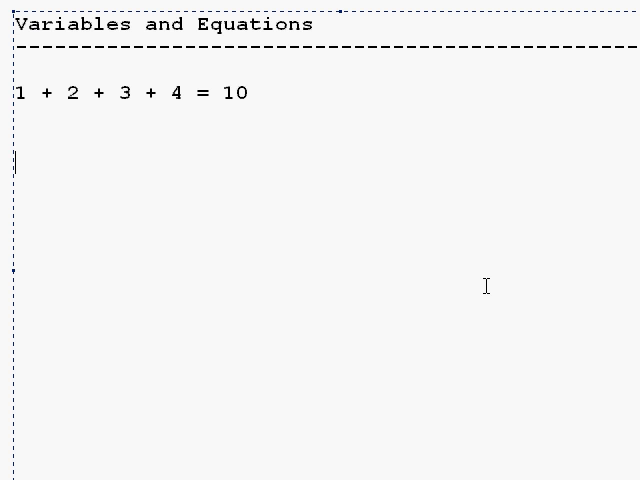
pyautogui.write('7 + 6 =')
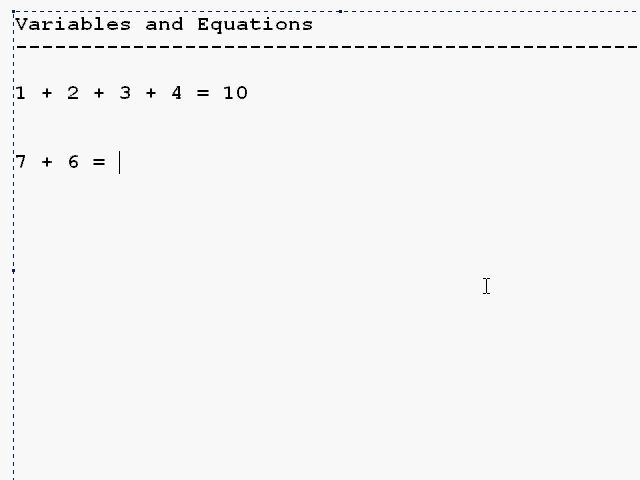
pyautogui.write('?')
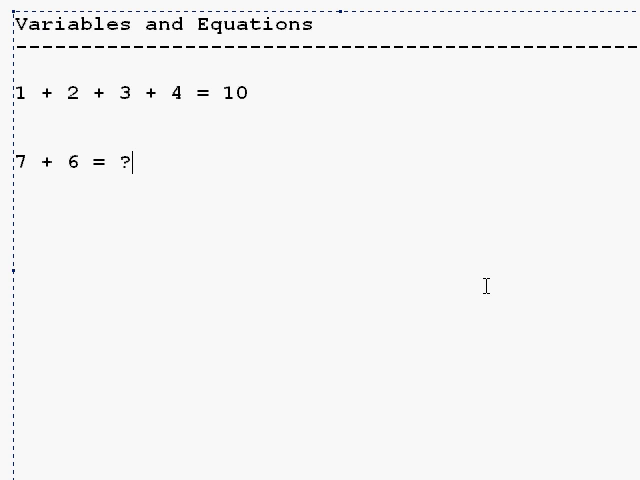
pyautogui.doubleClick(124, 162)
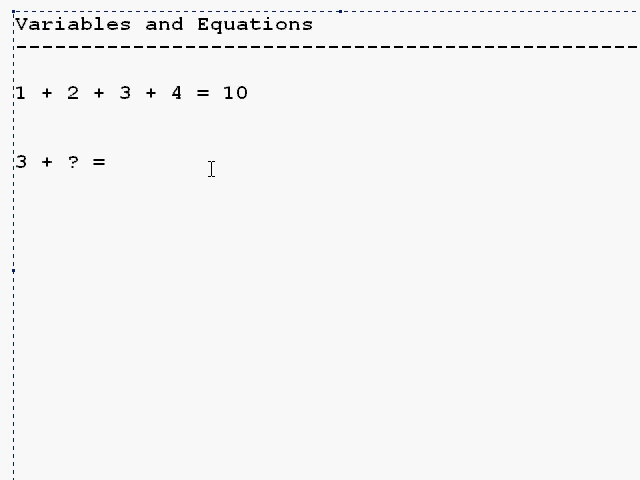
# Step: Complete the equation as '3 + ? = 14' and select the question mark standing for the unknown
pyautogui.write('14')
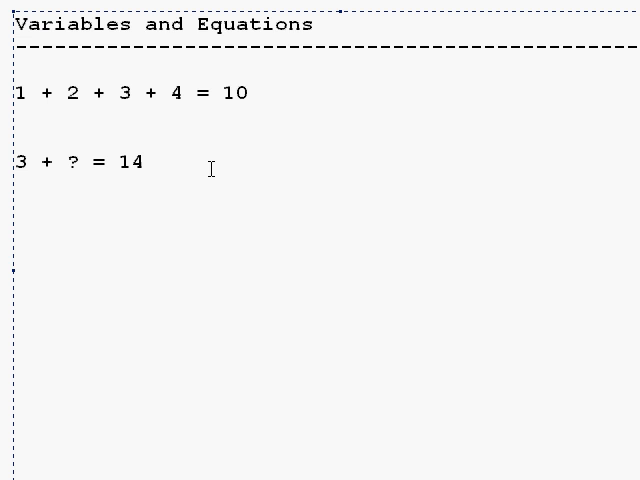
pyautogui.click(148, 166)
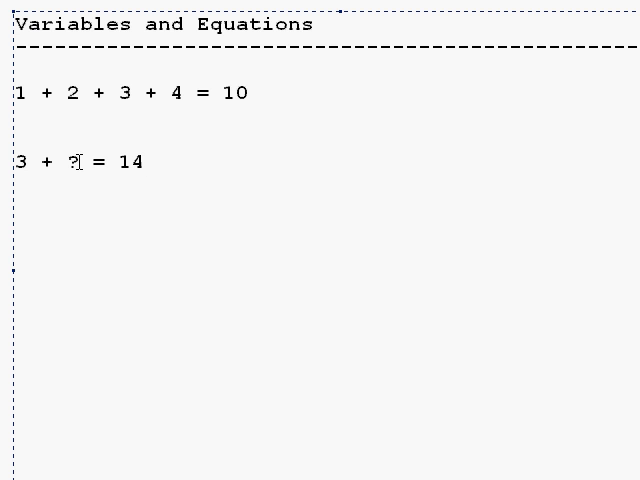
pyautogui.doubleClick(72, 160)
pyautogui.write('V')
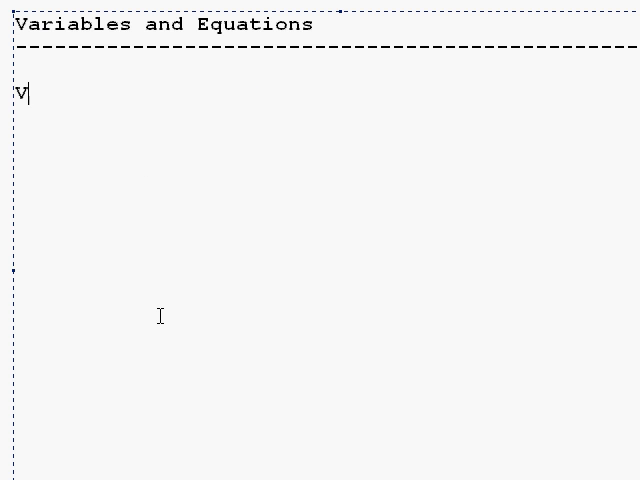
# Step: Define 'Variable - Represents a value' with notes on letters, shapes, greek symbols, mostly letters
pyautogui.write('ariable -')
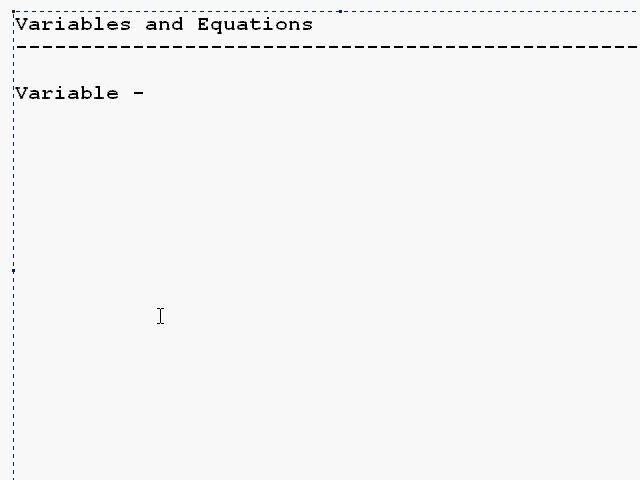
pyautogui.write('Represents a')
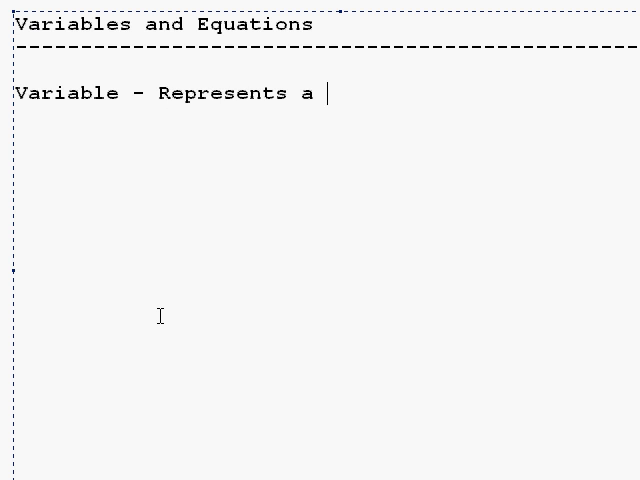
pyautogui.write('value')
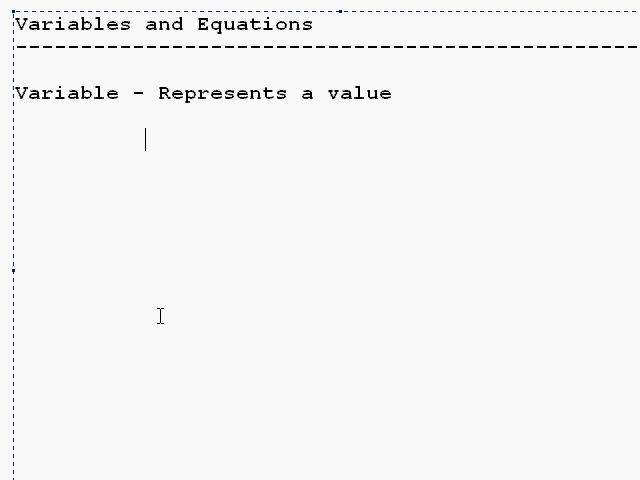
pyautogui.write('- Letters')
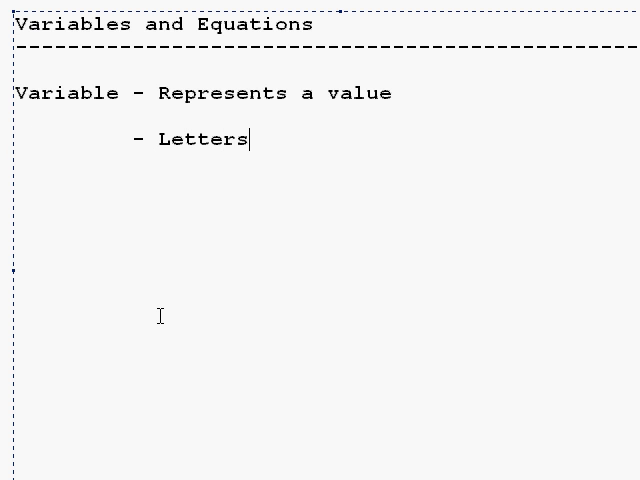
pyautogui.write(', shapes, g')
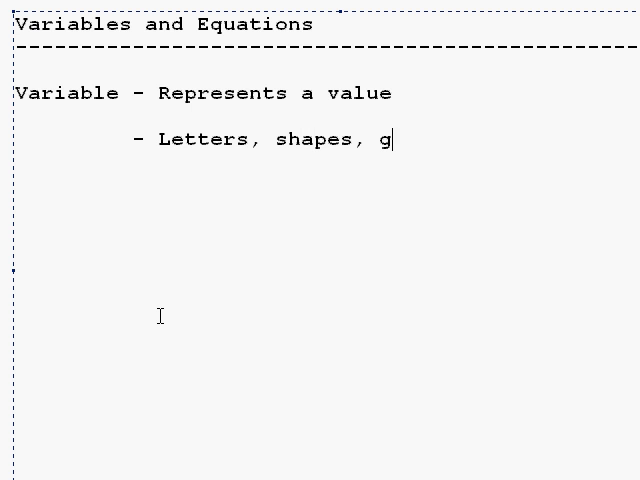
pyautogui.write('reek symbols')
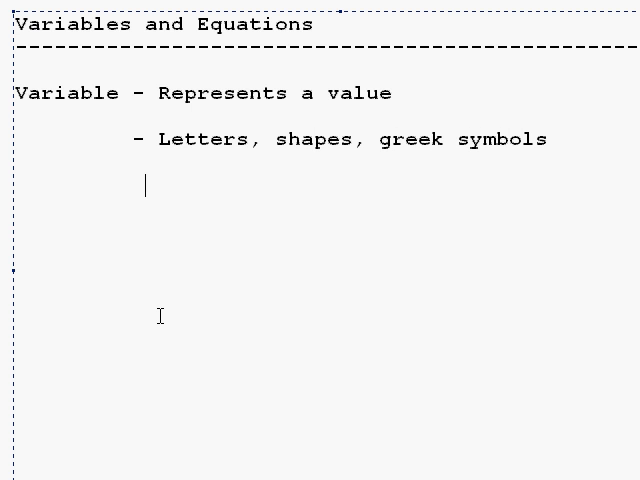
pyautogui.write('- For th')
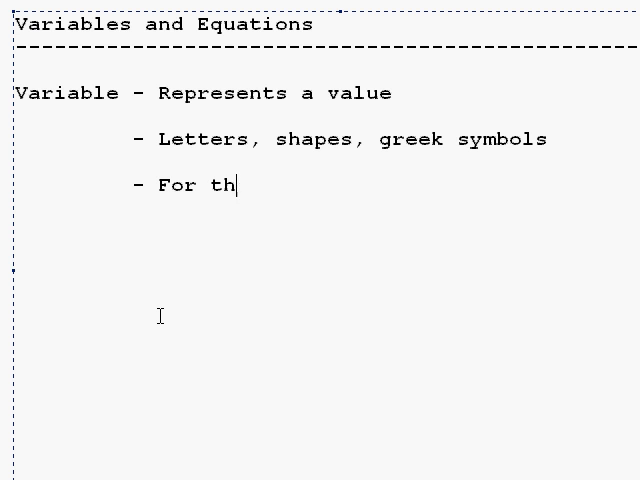
pyautogui.write('e most part, use letters')
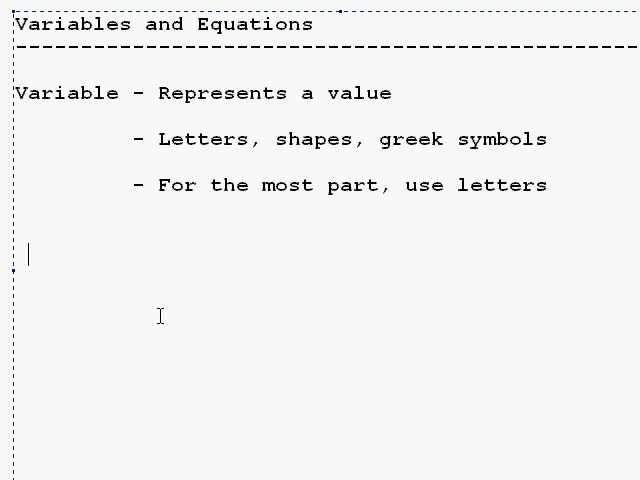
# Step: Add the example equation 'x + 3 = 7' and begin the 'Real Life Example' heading
pyautogui.write('x + 3')
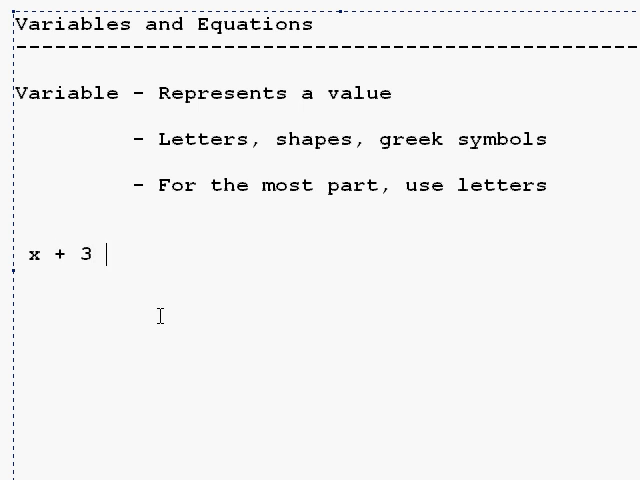
pyautogui.write('= 7')
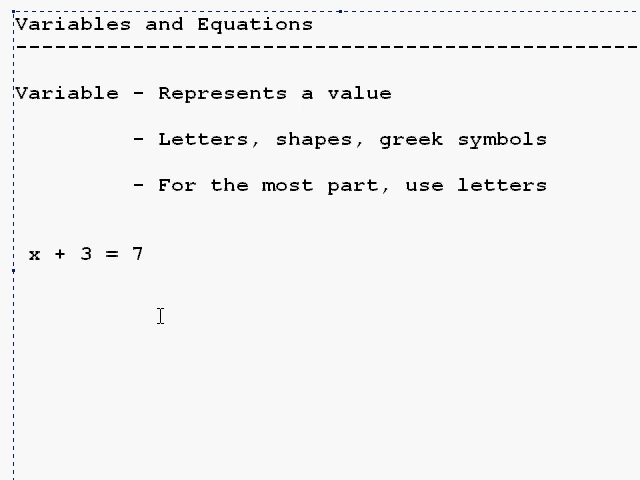
pyautogui.write('Real')
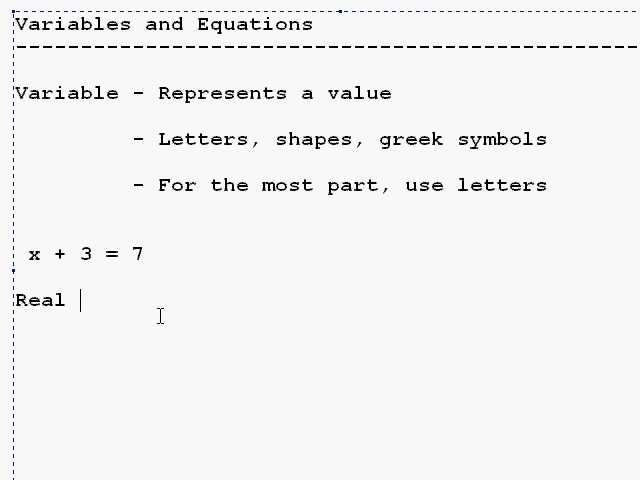
# Step: Write the Real Life Example with Milk $5, started with $20, ended with $6, and select the old definition lines
pyautogui.write('Life Example:')
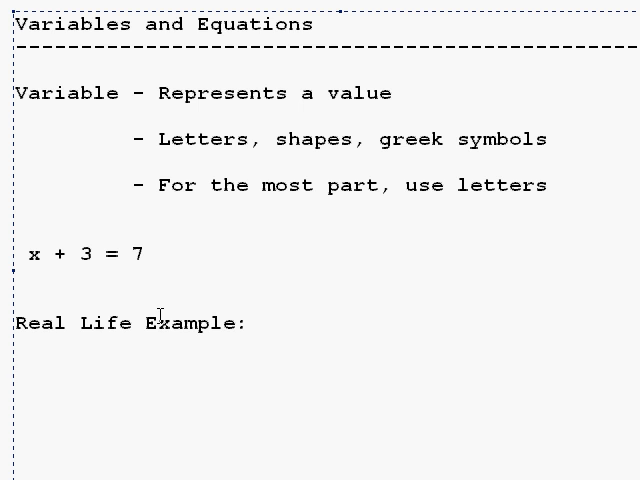
pyautogui.write('Mi')
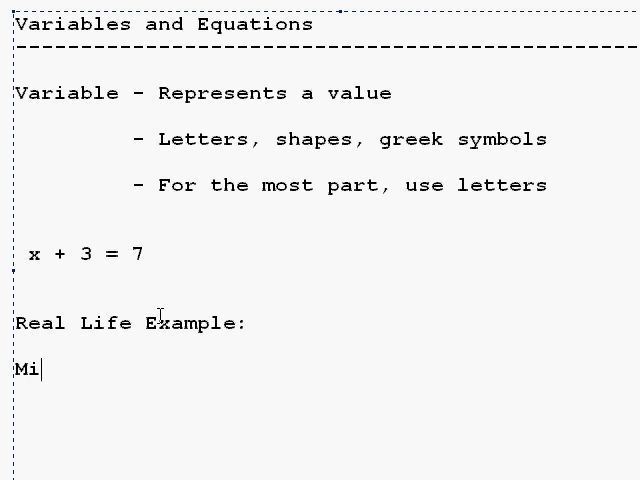
pyautogui.write('lk - $5')
pyautogui.write('Started with')
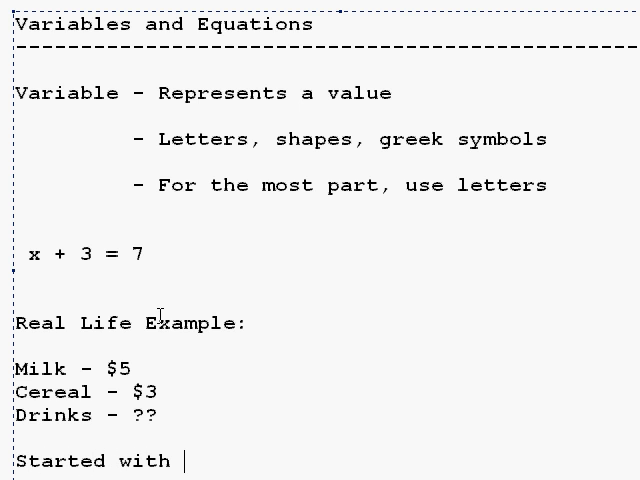
pyautogui.write('$20, Ended with $6')
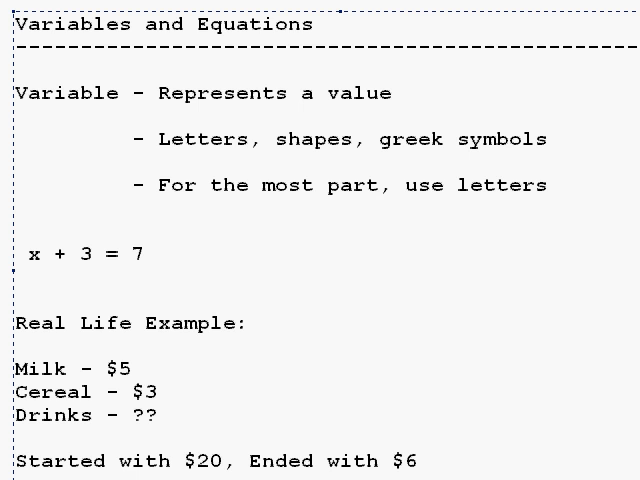
pyautogui.doubleClick(152, 390)
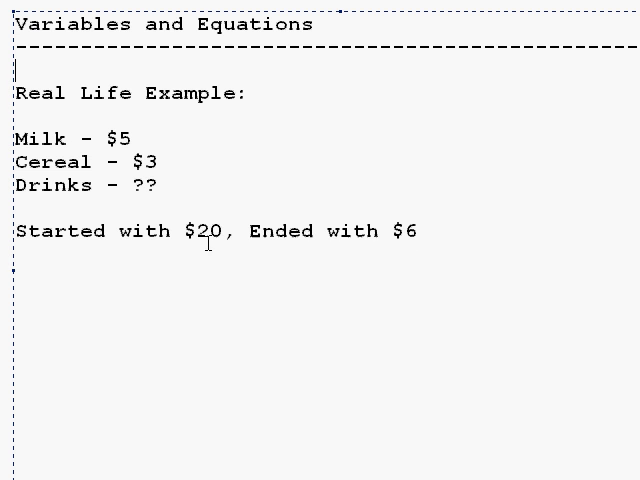
# Step: Write the drinks equation '5 + 3 + x ='
pyautogui.write('5 + 3 + x =')
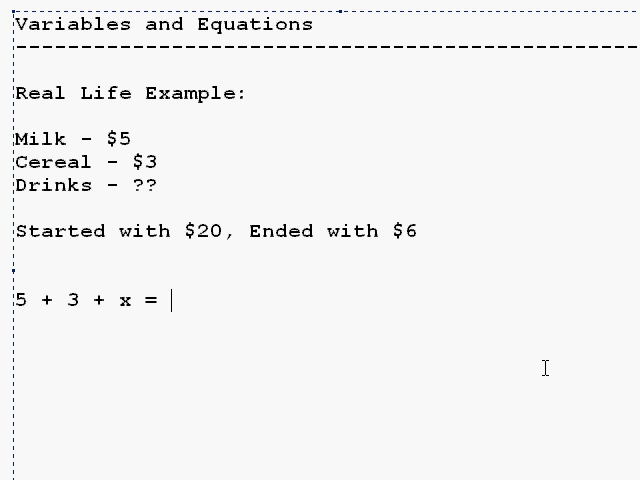